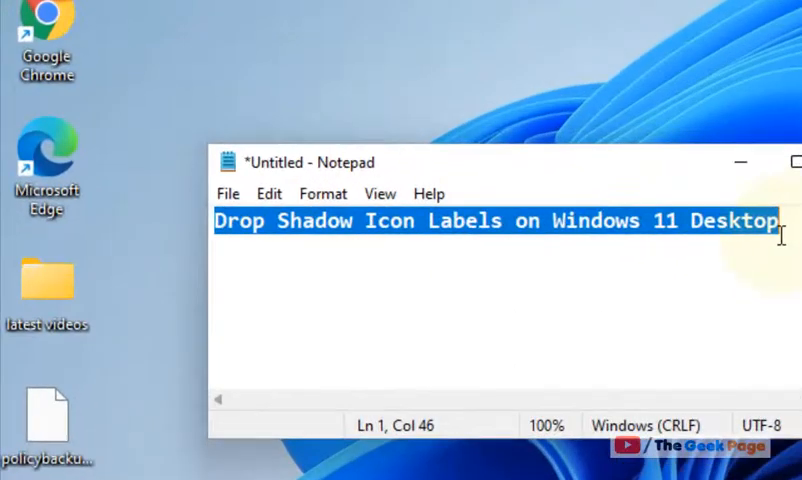
mouse_move(62, 348)
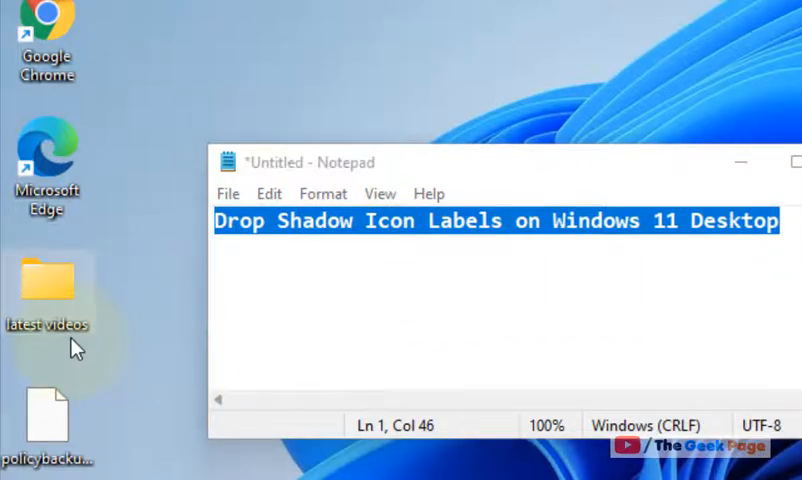
mouse_move(213, 220)
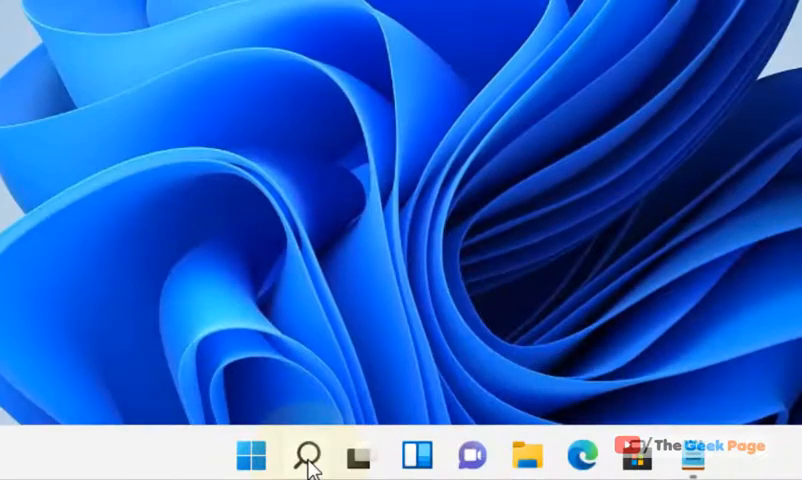
- Search for sysdm.cpl and open System Properties on its Advanced tab
click(305, 457)
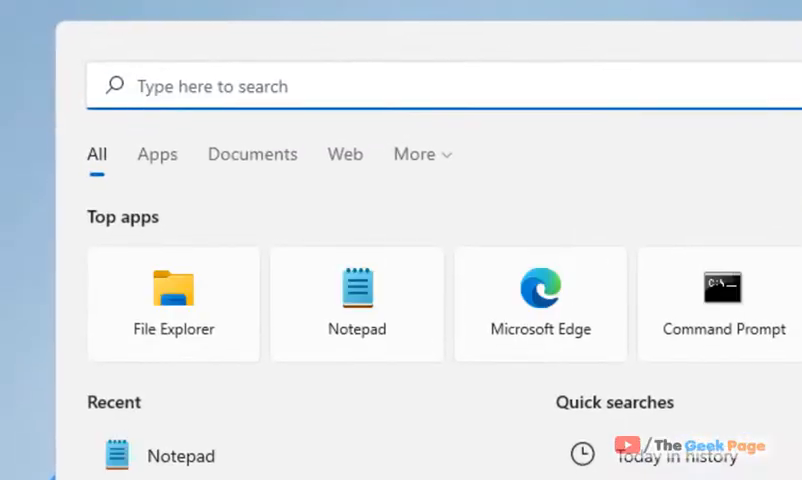
text(sysdm.cpl)
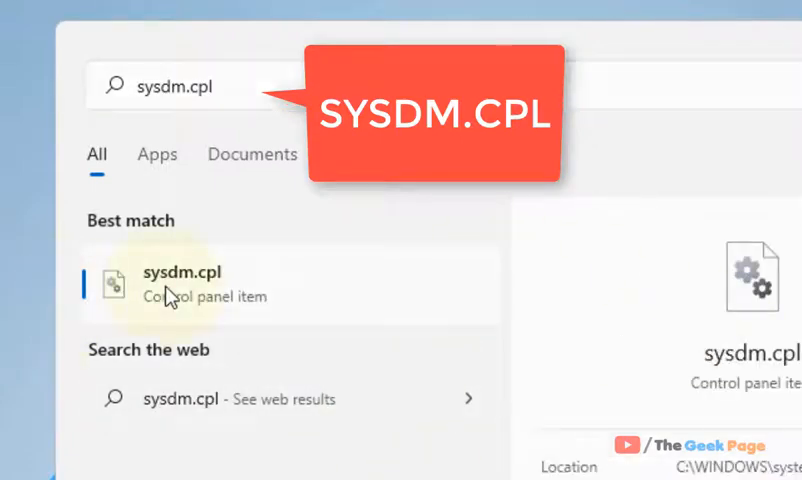
click(182, 283)
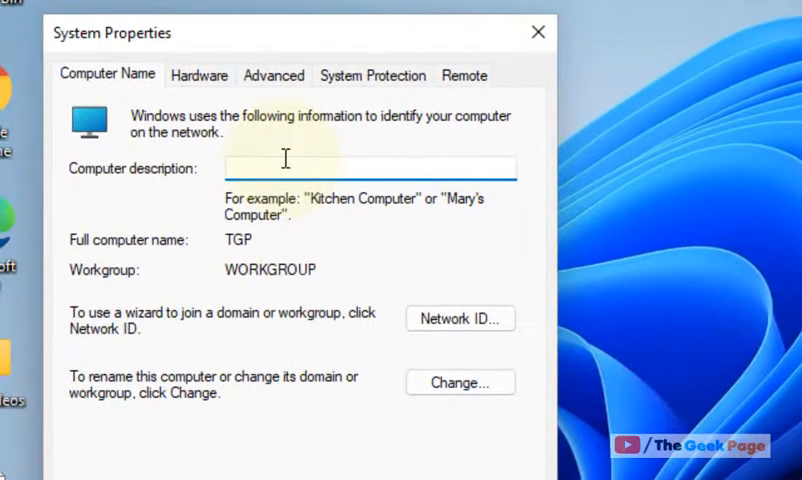
click(273, 75)
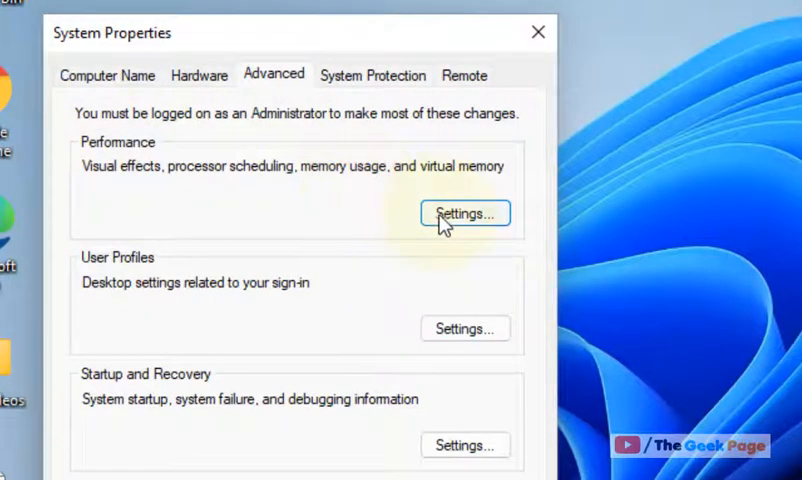
- Turn off 'Use drop shadows for icon labels on the desktop' and confirm both dialogs with OK
click(464, 213)
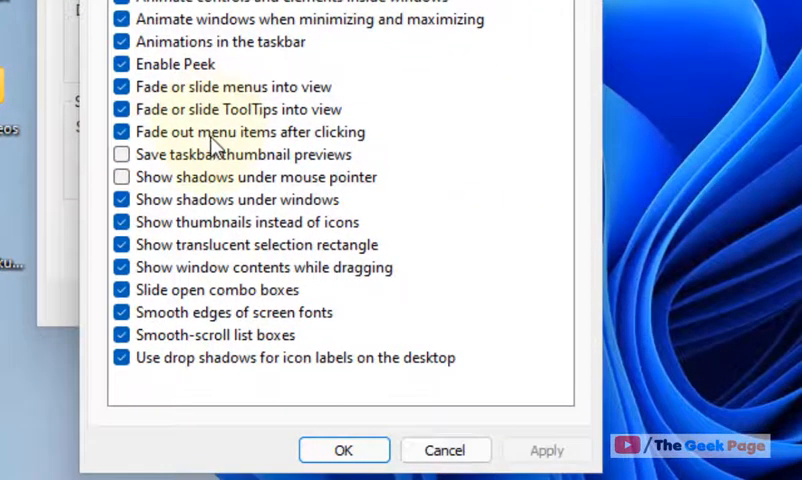
click(122, 357)
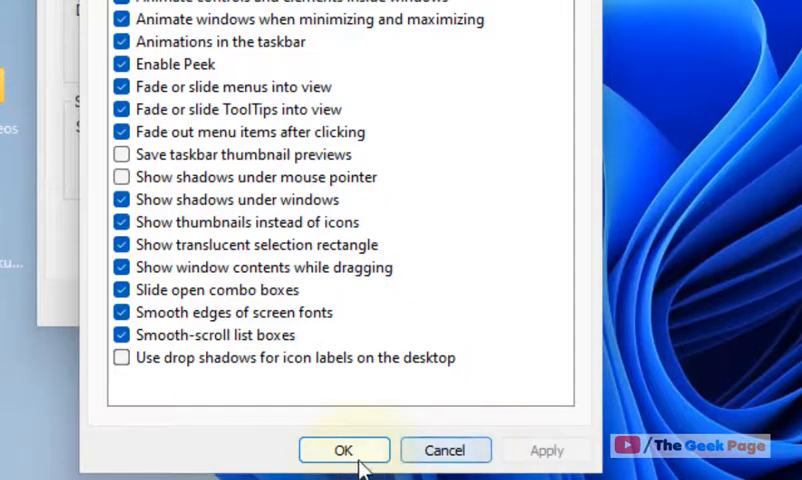
click(344, 450)
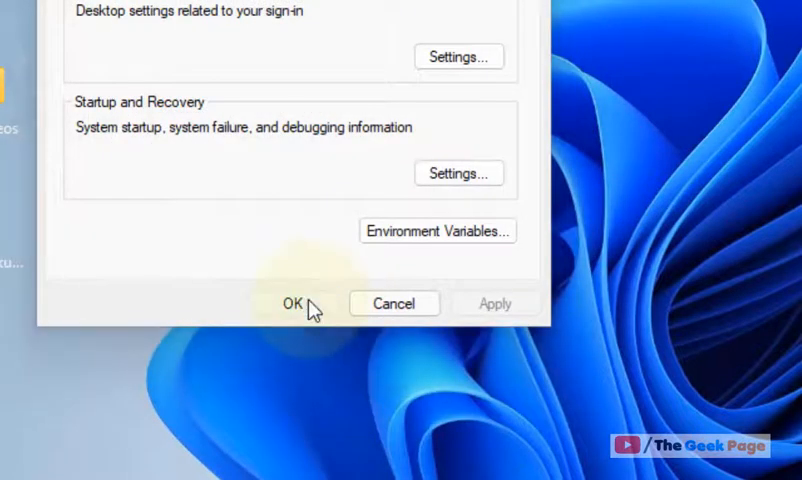
click(291, 303)
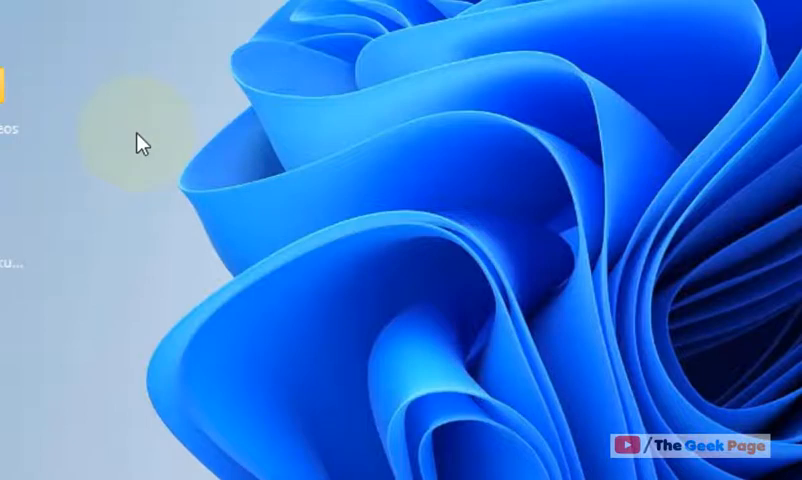
mouse_move(141, 144)
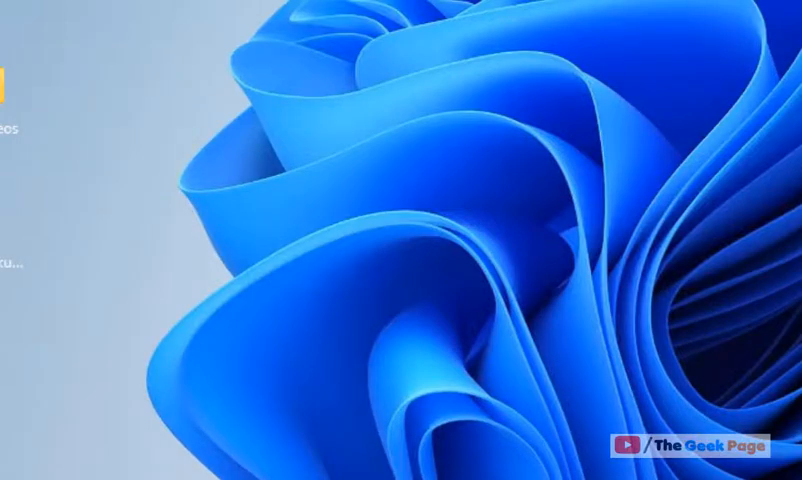